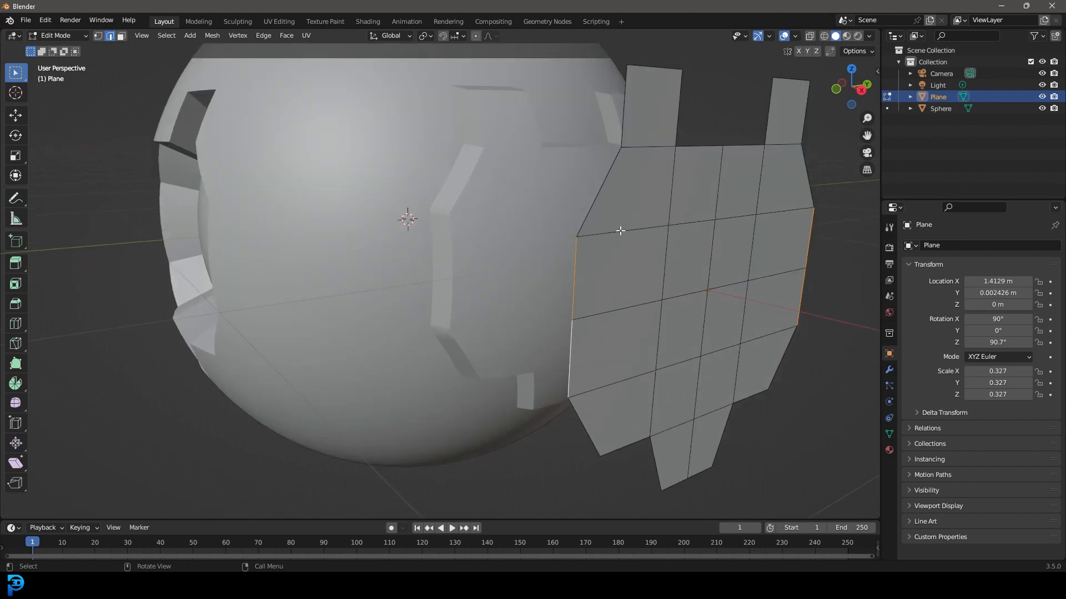
Leave Edit Mode on the plane and orbit to review the finished panelled sphere
key("Tab")
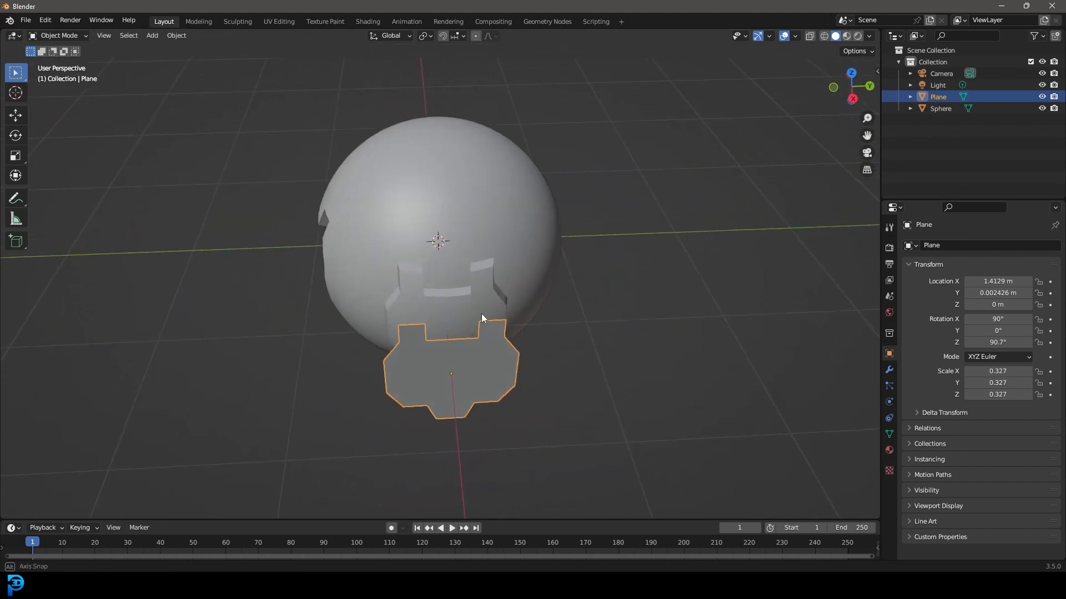
left_click_drag(438, 306, 489, 272)
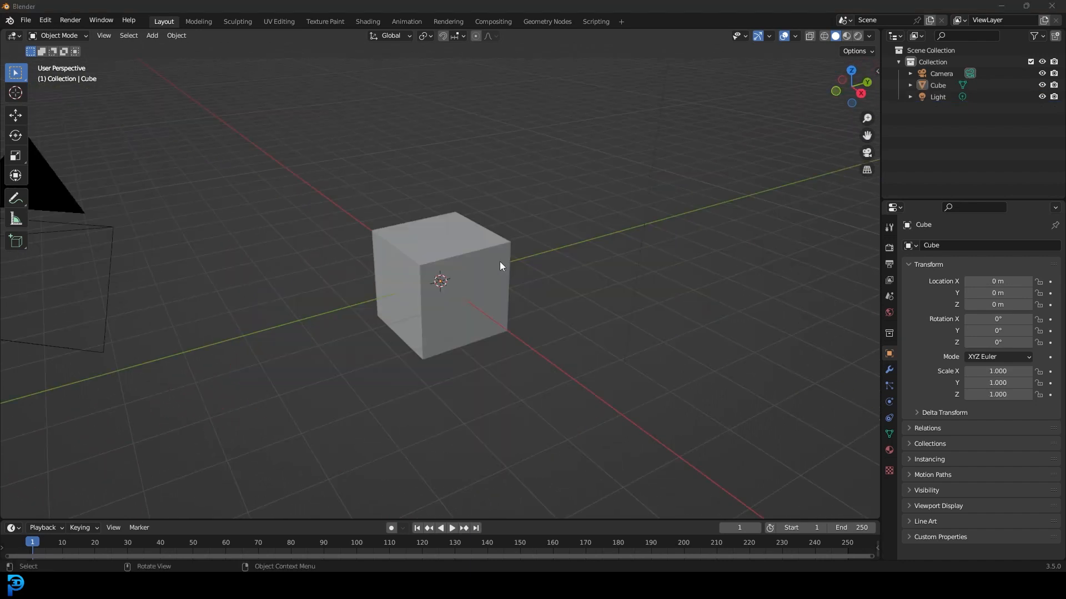
mouse_move(498, 235)
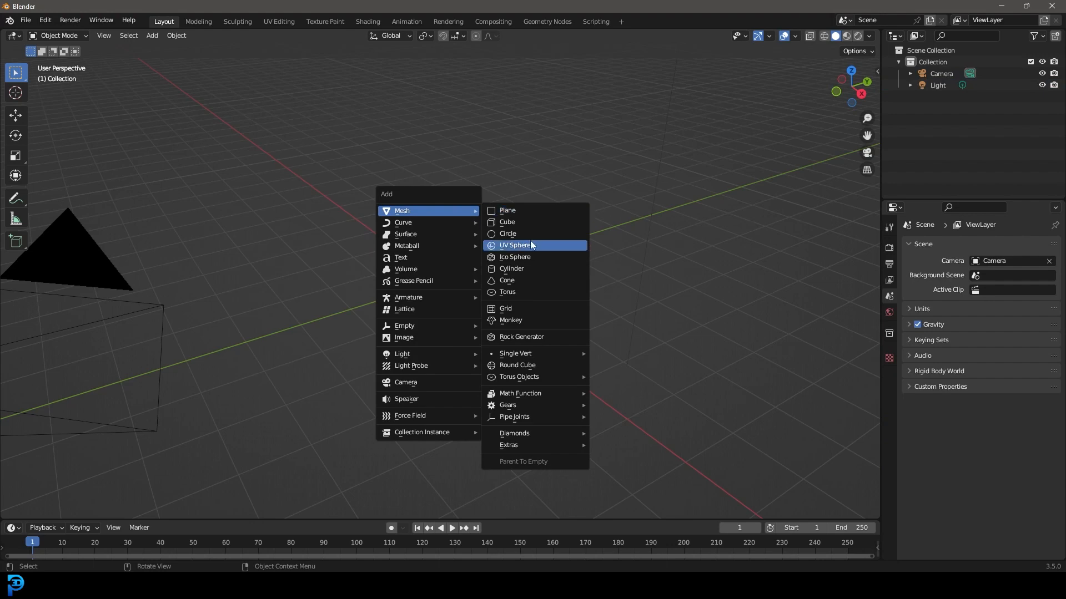
Add a UV sphere at the origin in place of the deleted cube
left_click(515, 244)
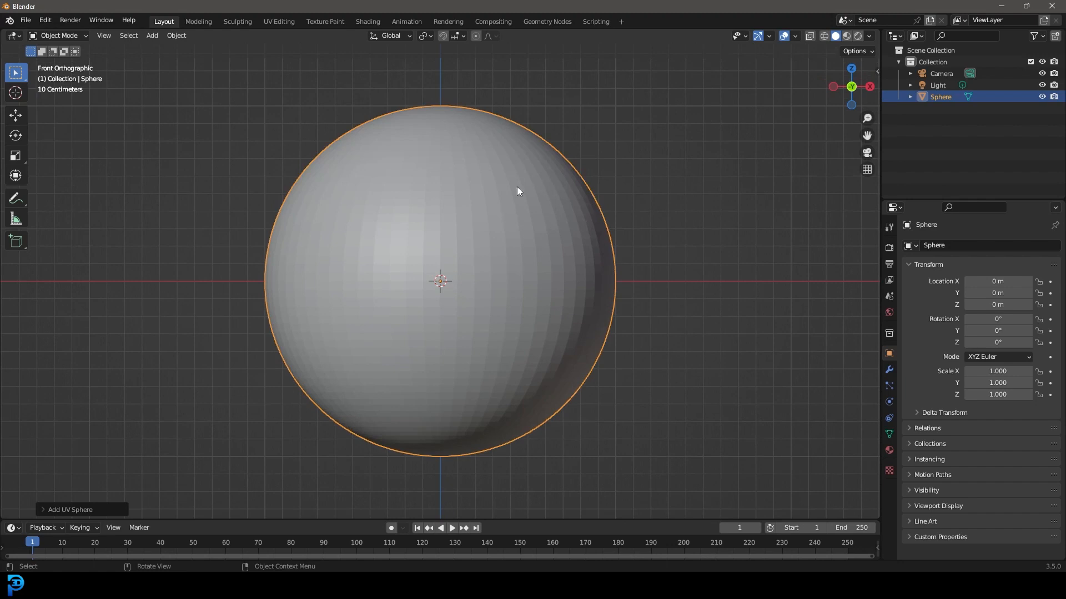
Add a plane from the Mesh menu, adjust viewport shading and scale it down in front of the sphere
scroll("down", 3)
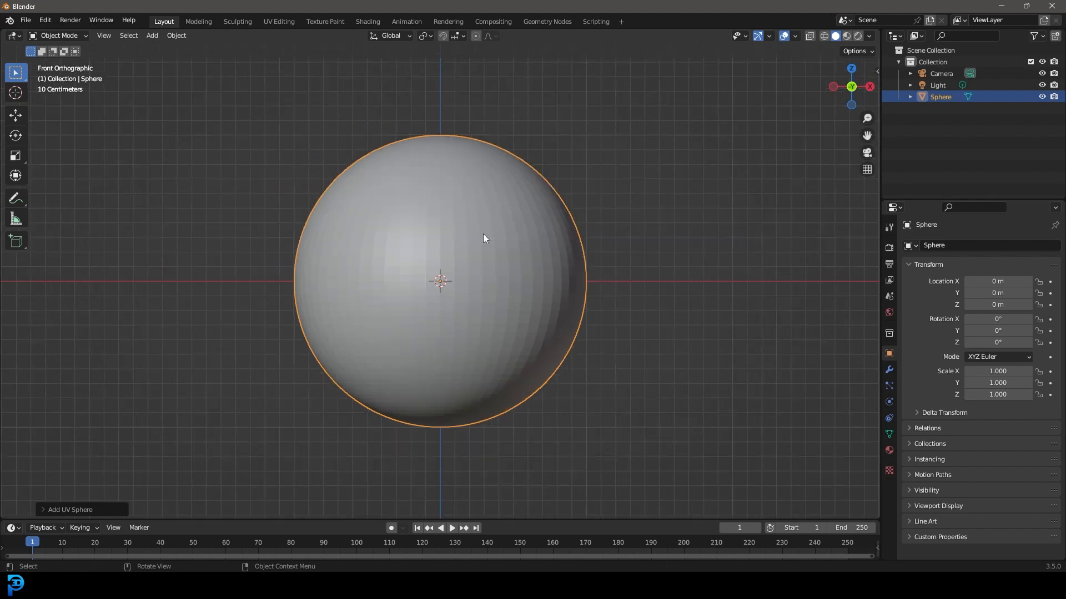
left_click(152, 36)
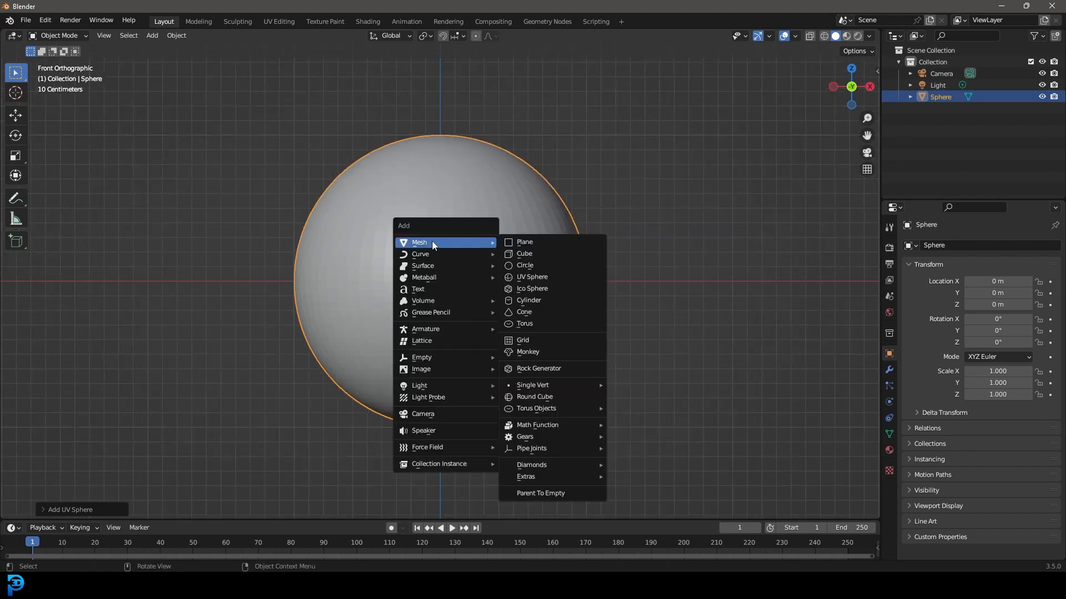
left_click(524, 241)
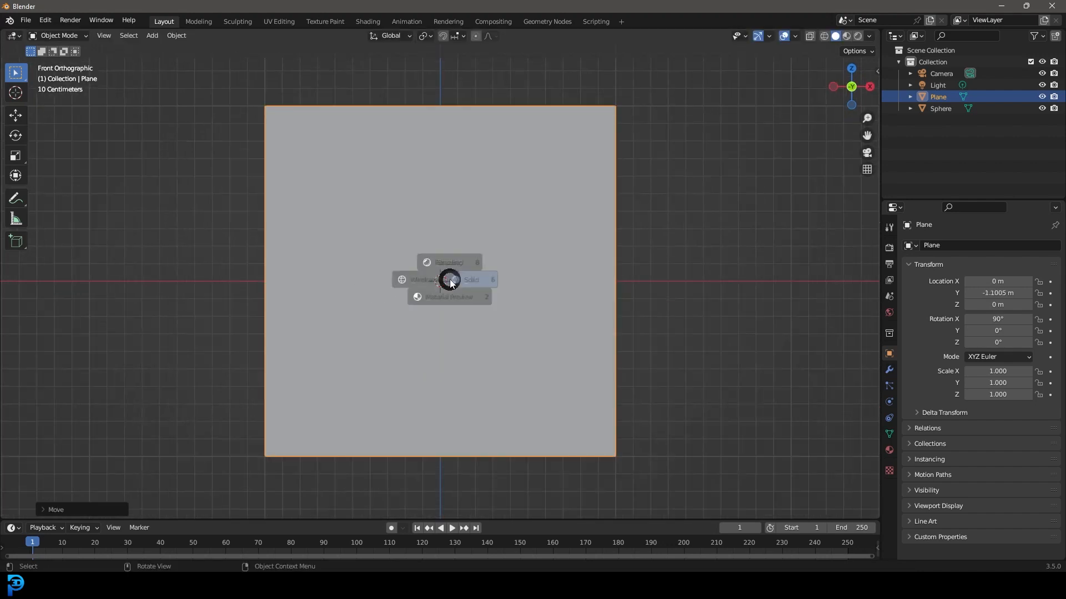
left_click(421, 280)
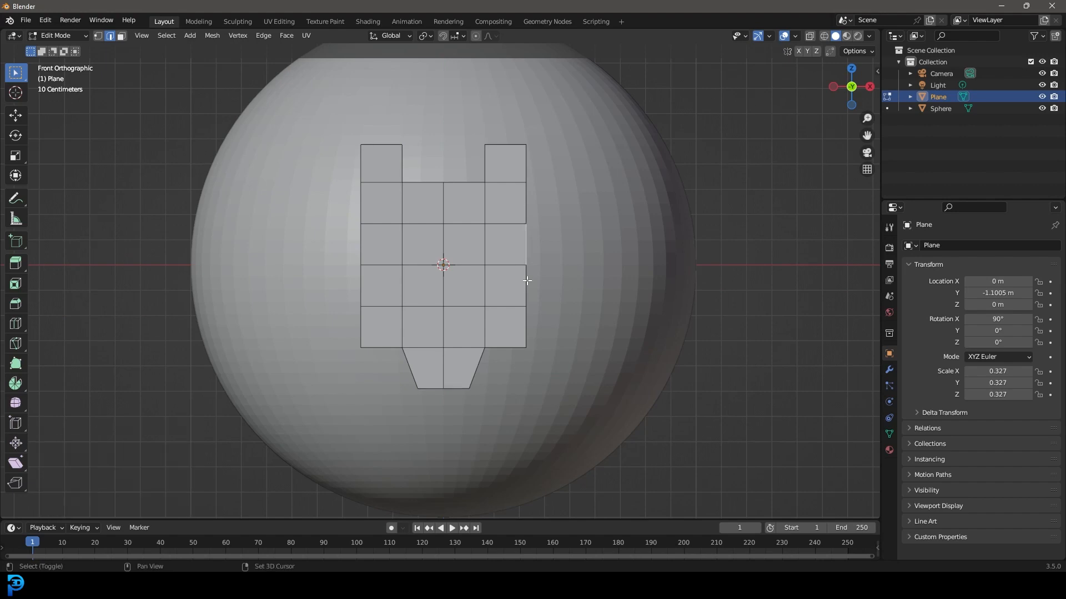
key("s")
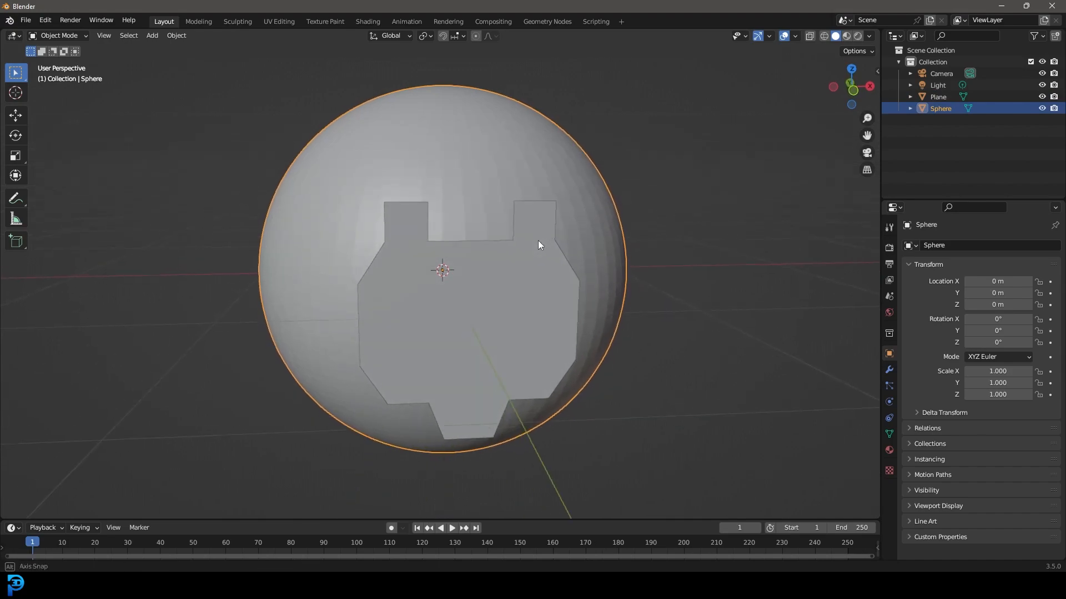
Enter Edit Mode on the sphere with the panel plane selected as the stencil
key("Tab")
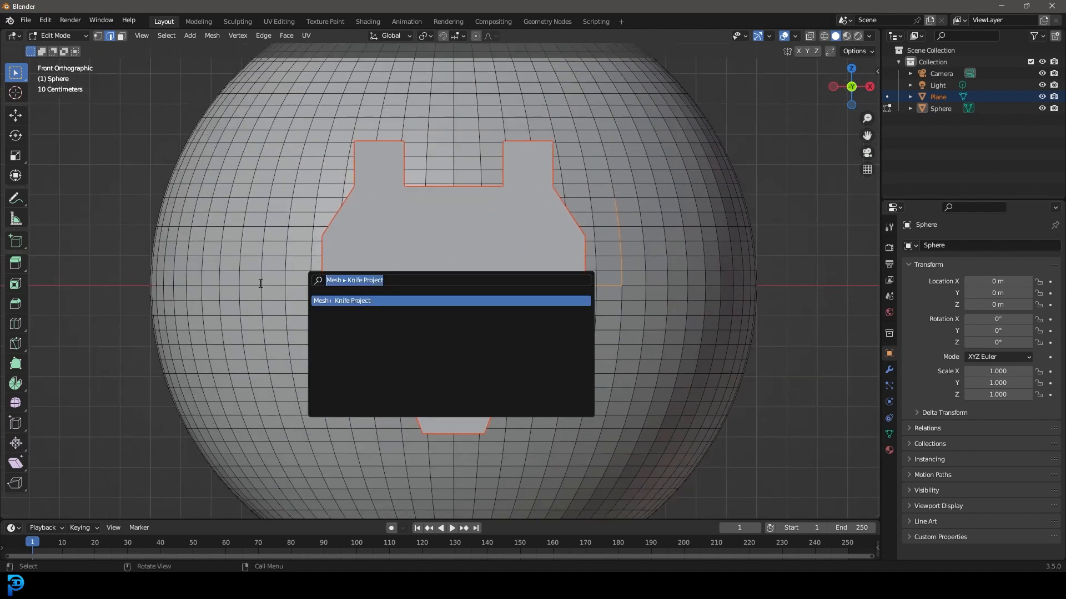
Run Knife Project from the search and enable Cut Through so the outline cuts the whole sphere
type("PRO")
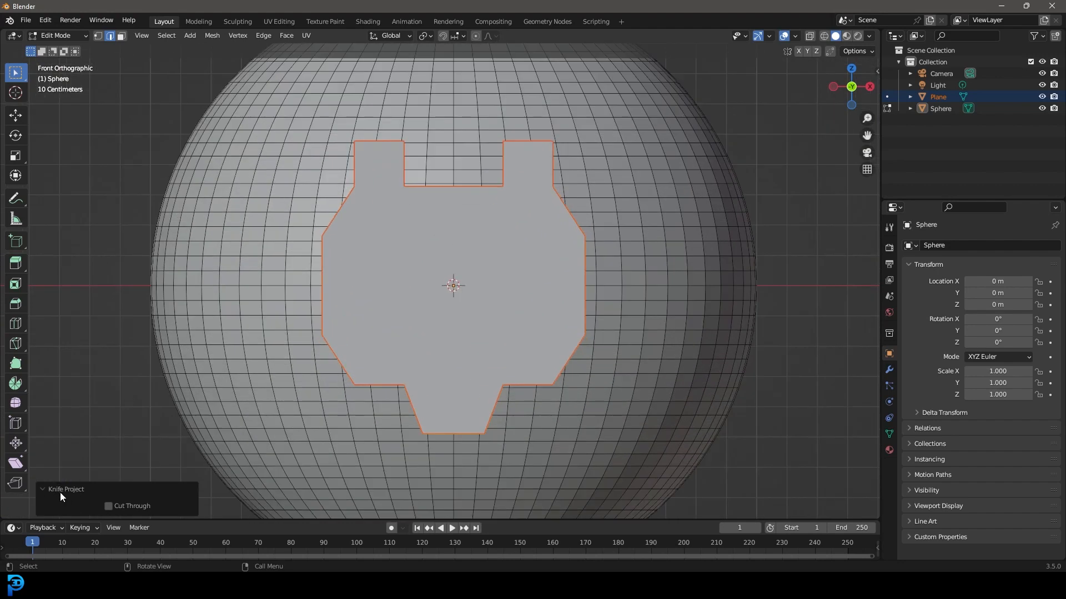
left_click(108, 506)
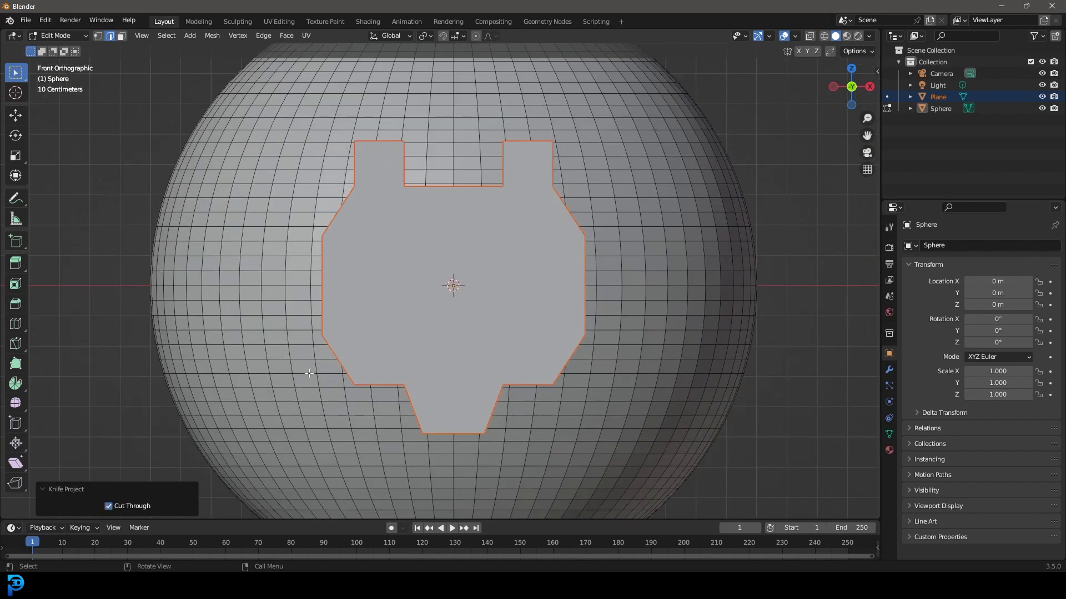
scroll("down", 3)
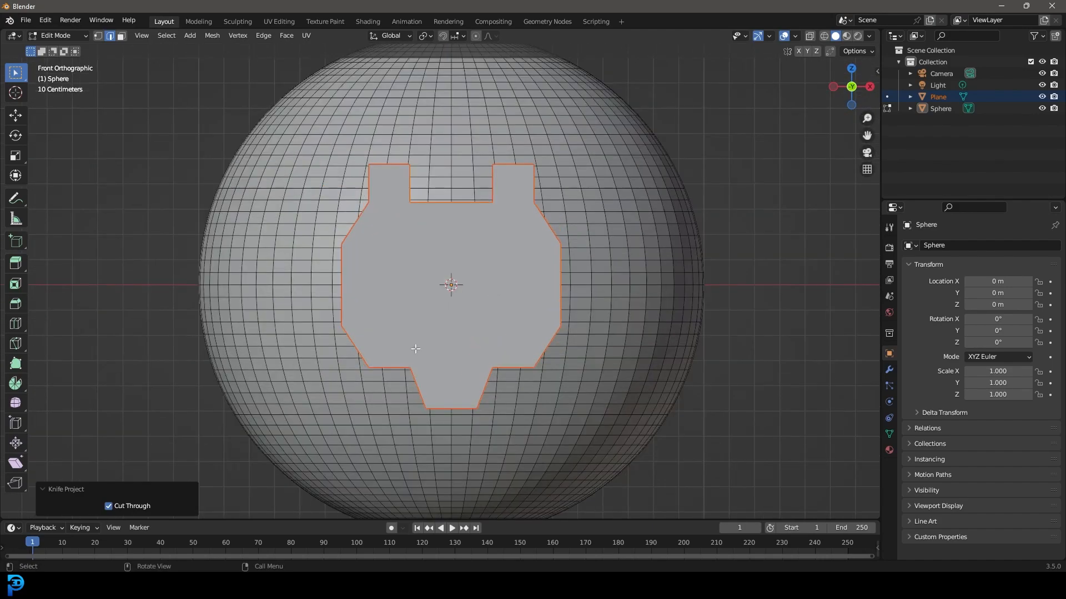
Toggle Cut Through off, extrude and scale the panel faces to 0.749, then leave Edit Mode
left_click(107, 506)
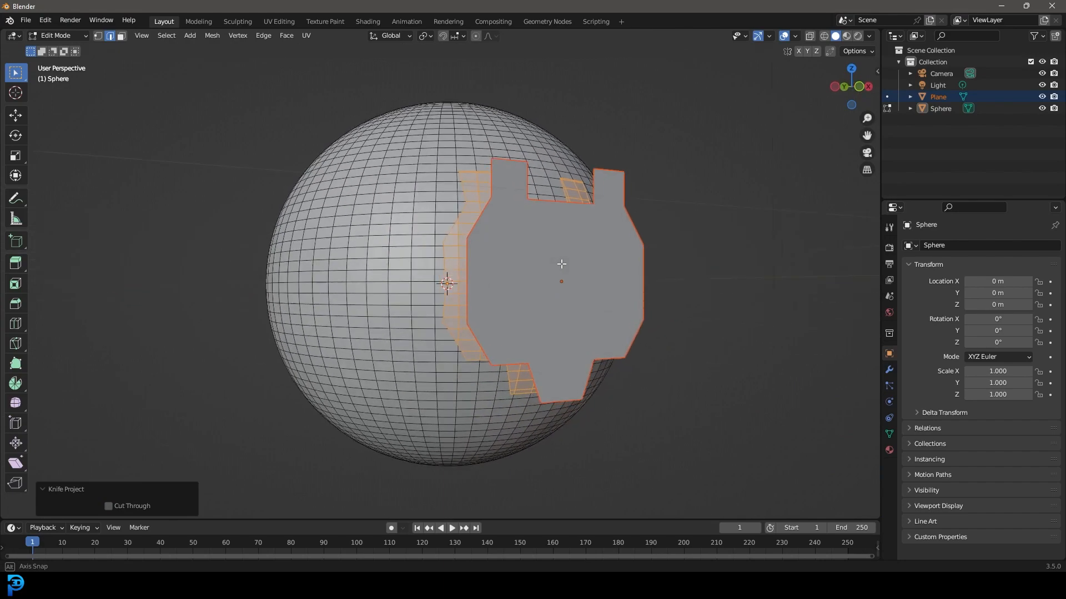
left_click(108, 506)
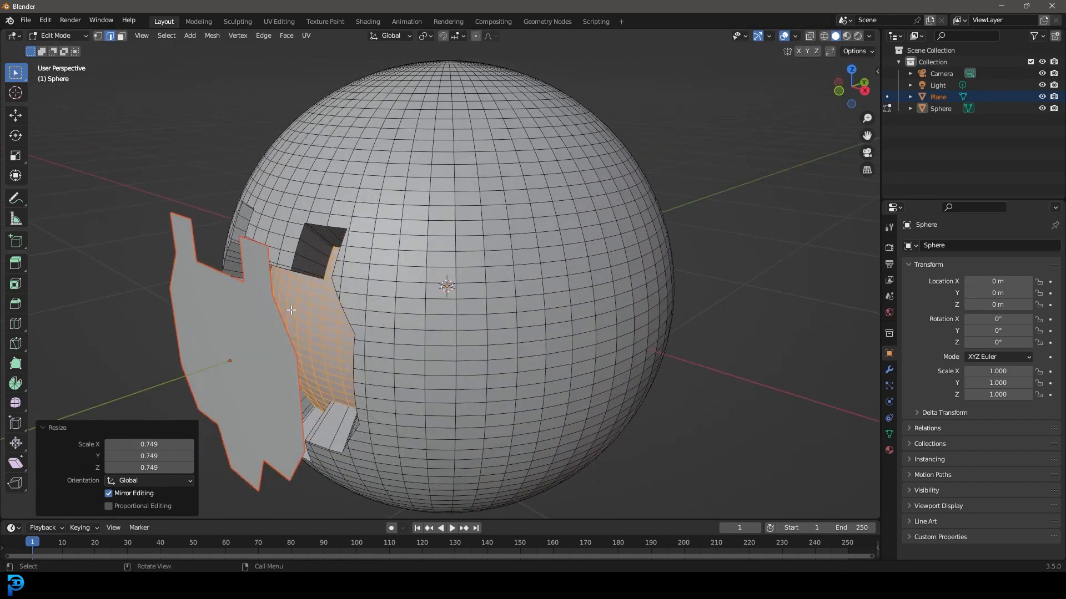
key("Tab")
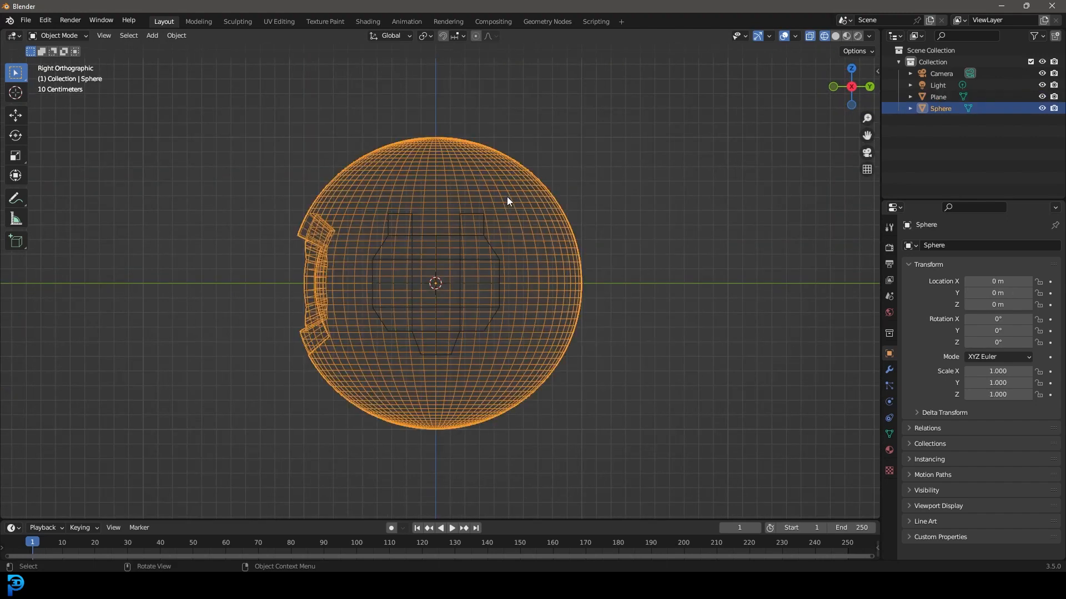
Re-enter Edit Mode on the sphere from the side view and search for Knife Project with F3
key("Tab")
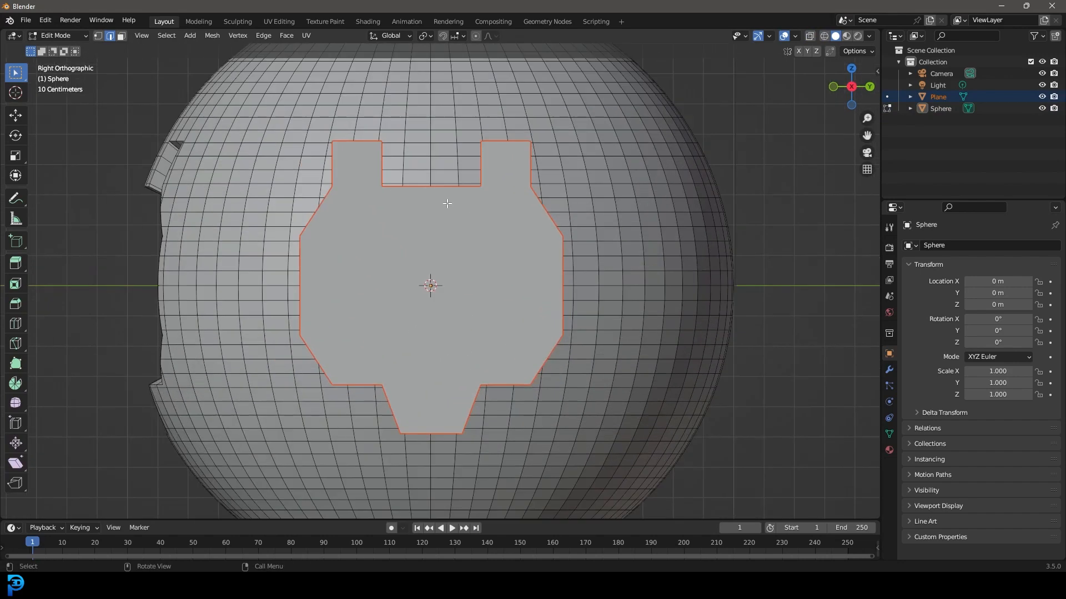
key("f3")
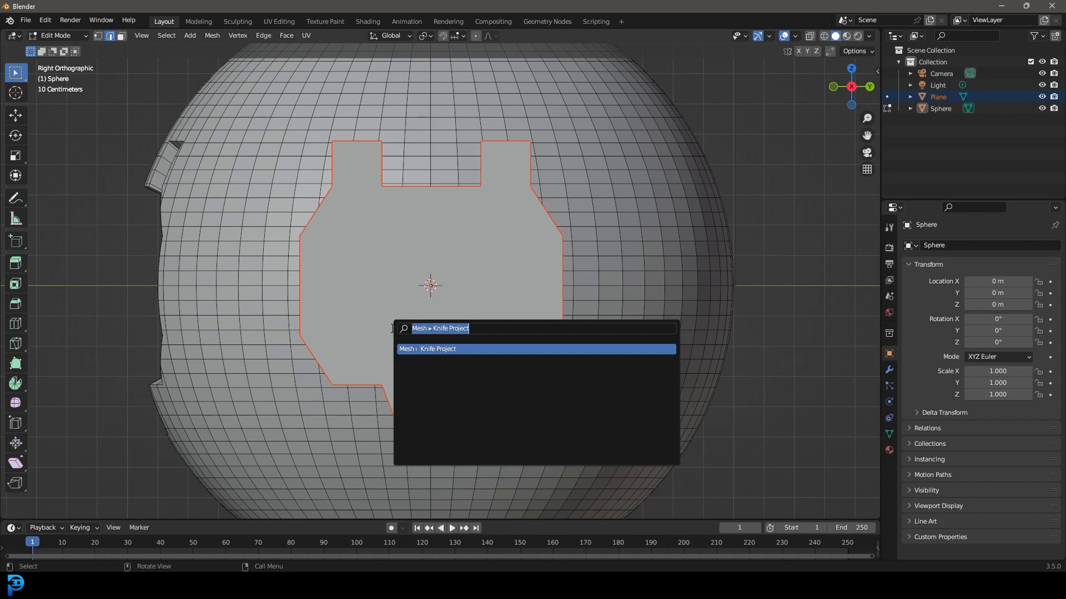